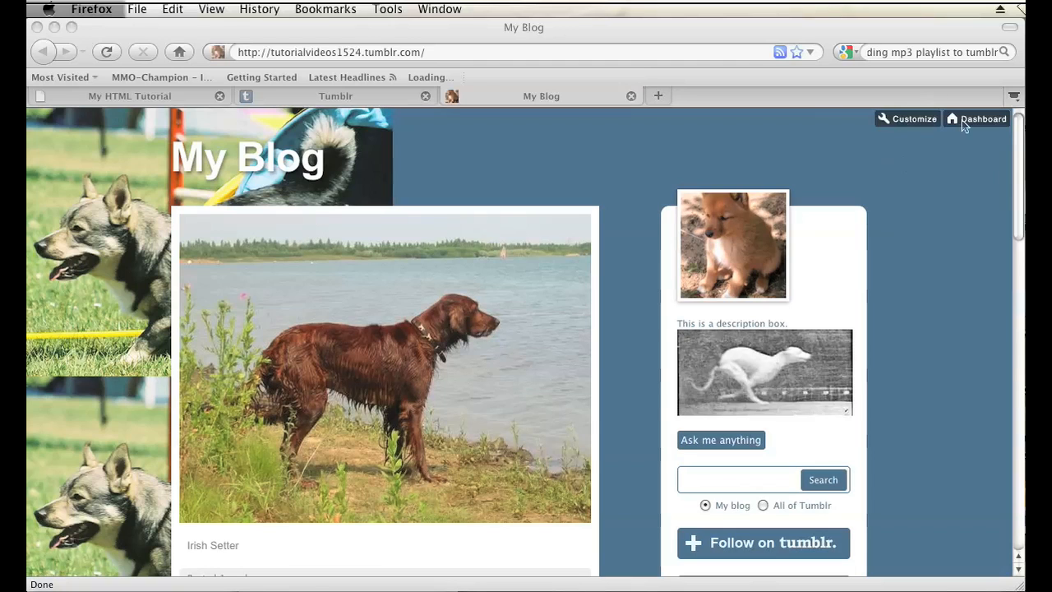
Leave the blog page for the Tumblr account dashboard.
{"action": "left_click", "coordinate": [977, 119]}
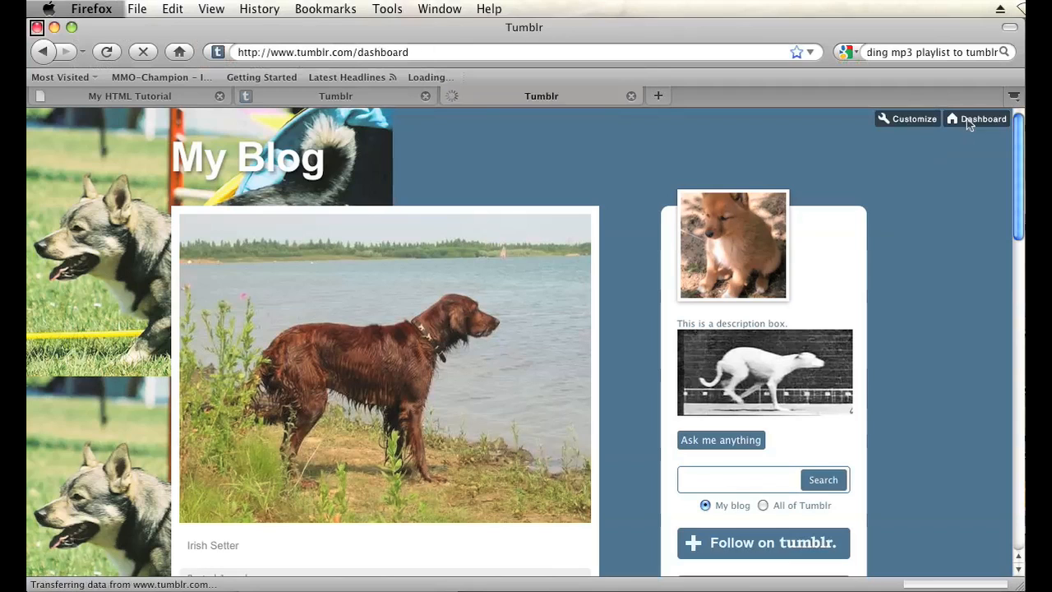
{"action": "left_click", "coordinate": [977, 118]}
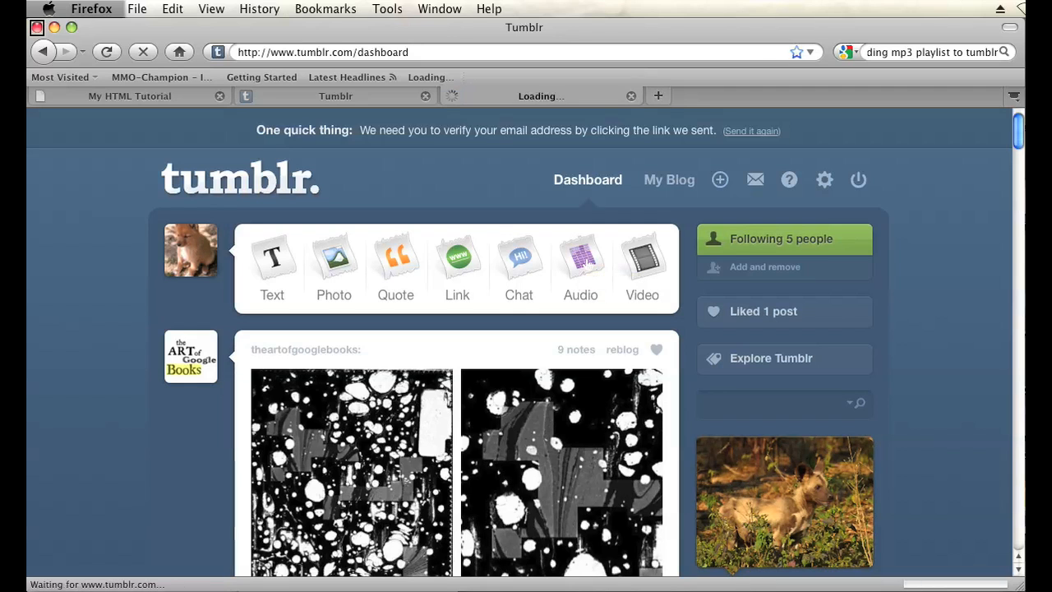
Create an audio post and attach the MP3 file from the Desktop.
{"action": "left_click", "coordinate": [580, 263]}
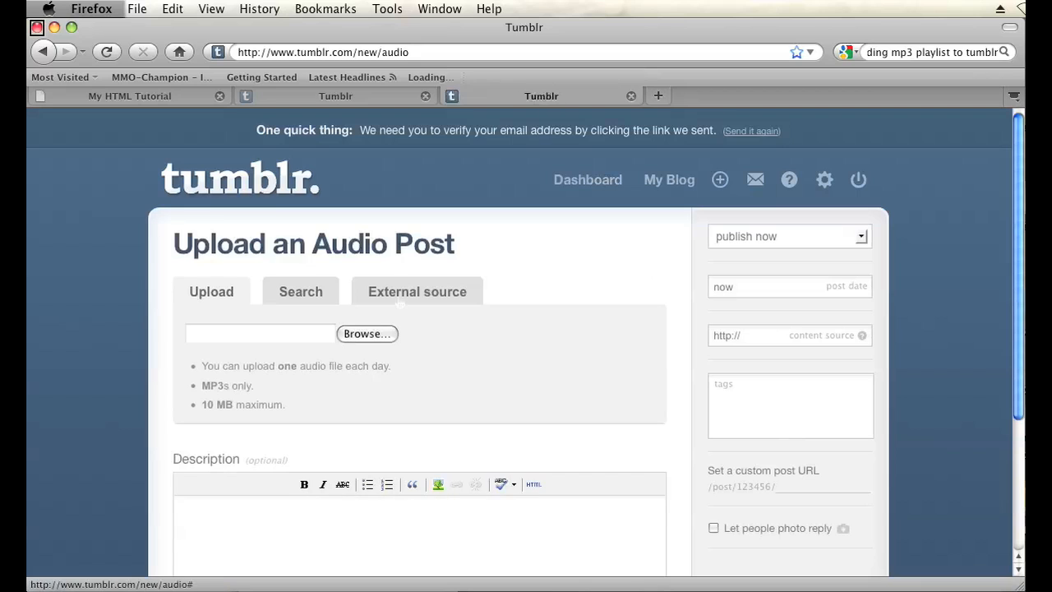
{"action": "scroll", "scroll_direction": "down", "scroll_amount": 3}
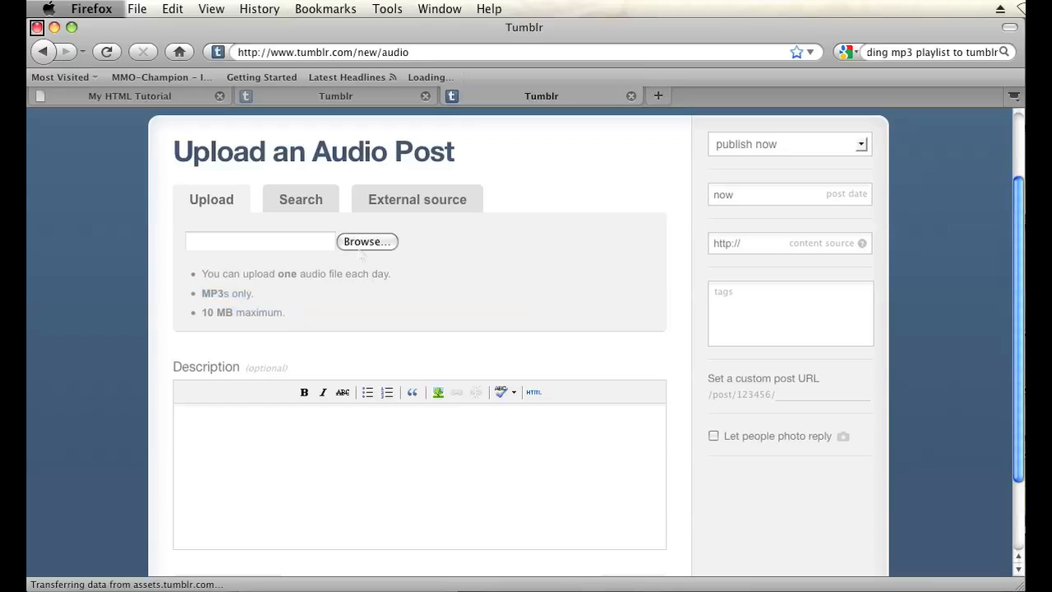
{"action": "left_click", "coordinate": [366, 241]}
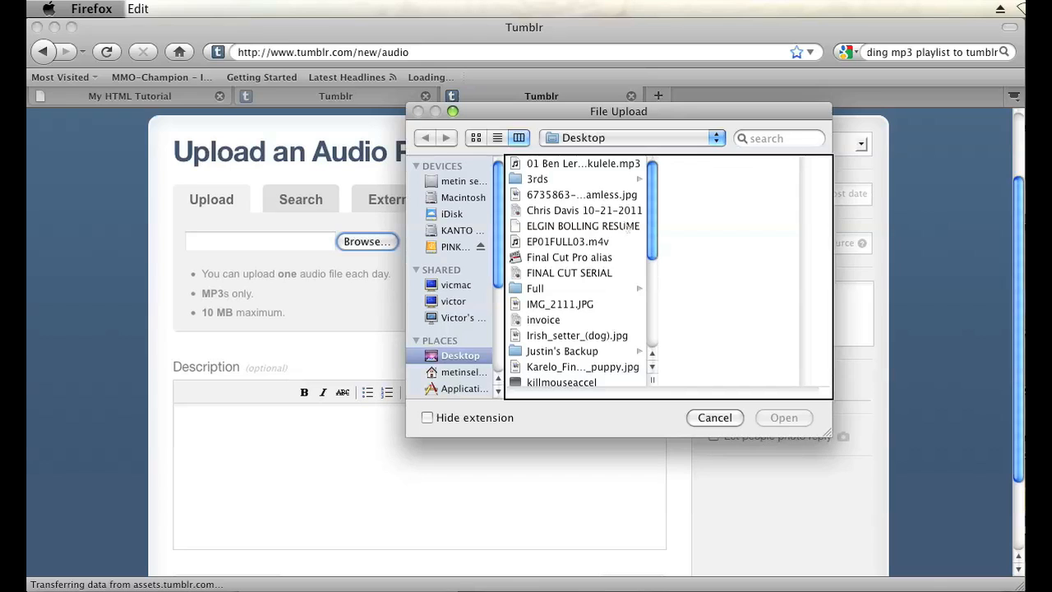
{"action": "left_click", "coordinate": [584, 163]}
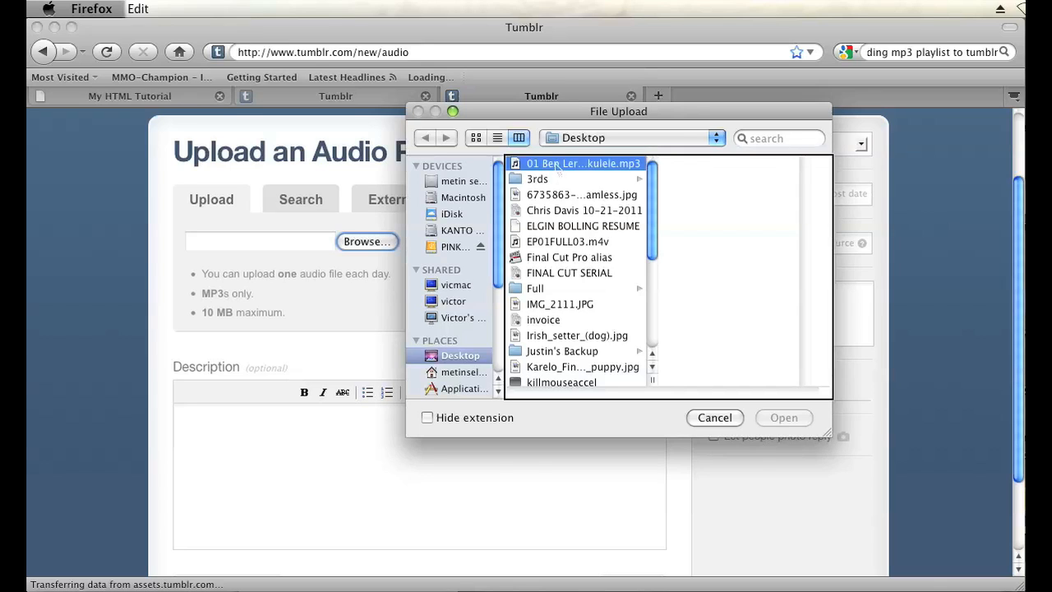
{"action": "left_click", "coordinate": [783, 418]}
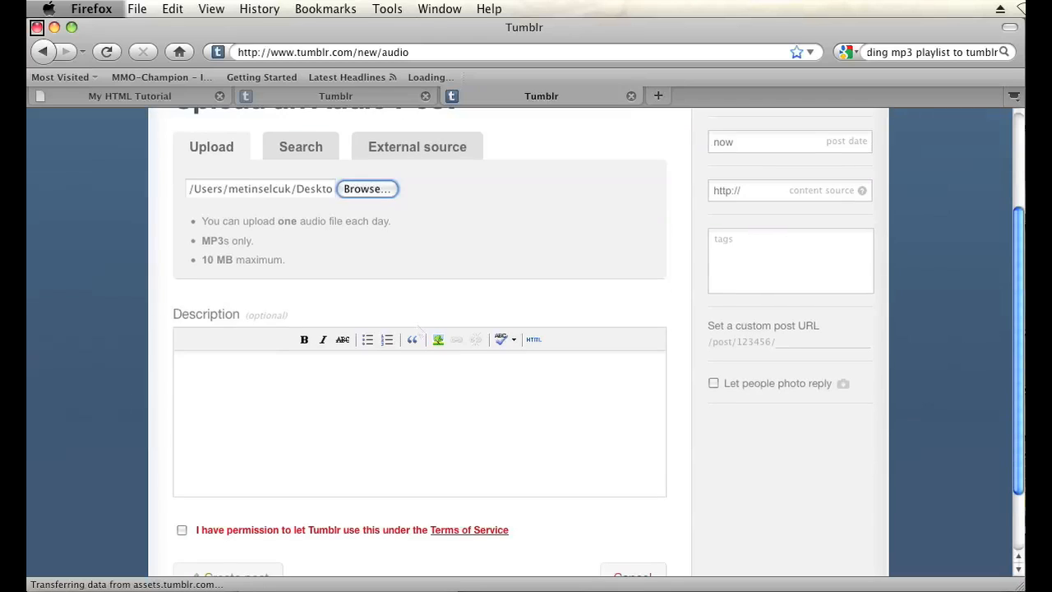
Enter 'My mp3 file.' as the description and tick the Terms of Service checkbox.
{"action": "scroll", "scroll_direction": "down", "scroll_amount": 3}
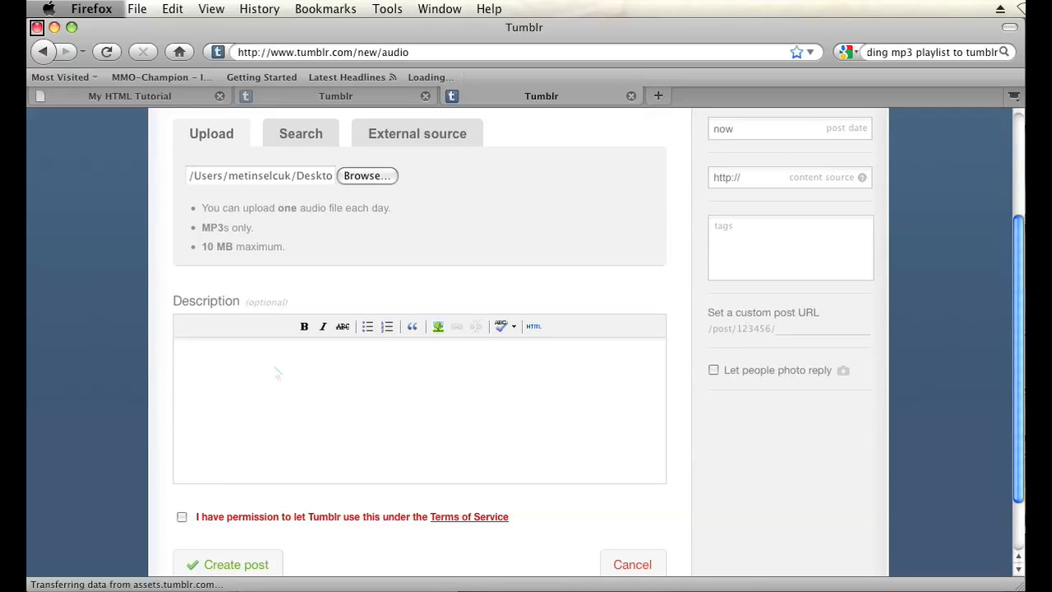
{"action": "type", "text": "My mp3"}
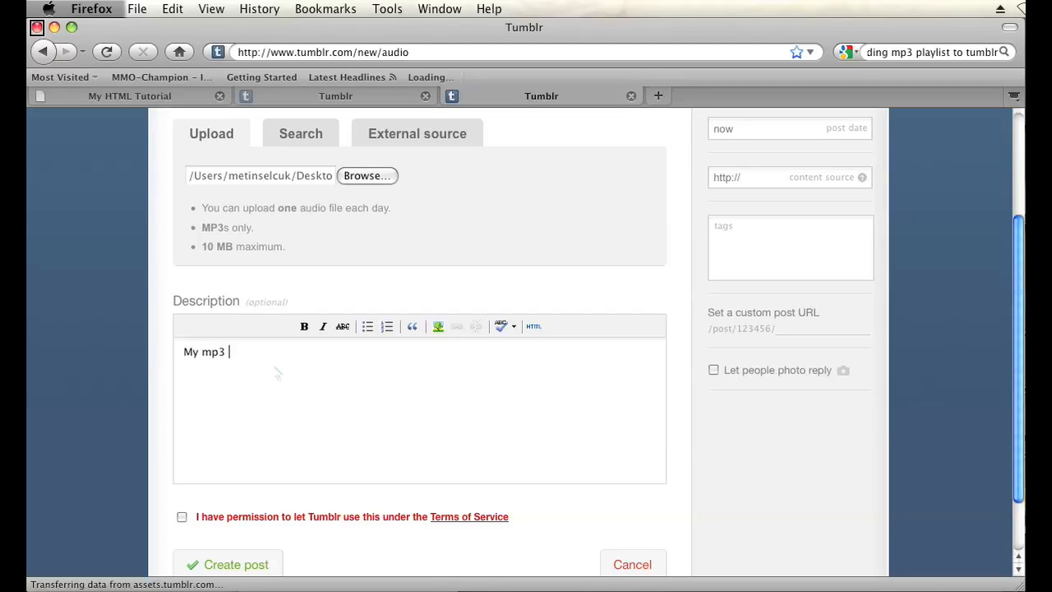
{"action": "type", "text": "file."}
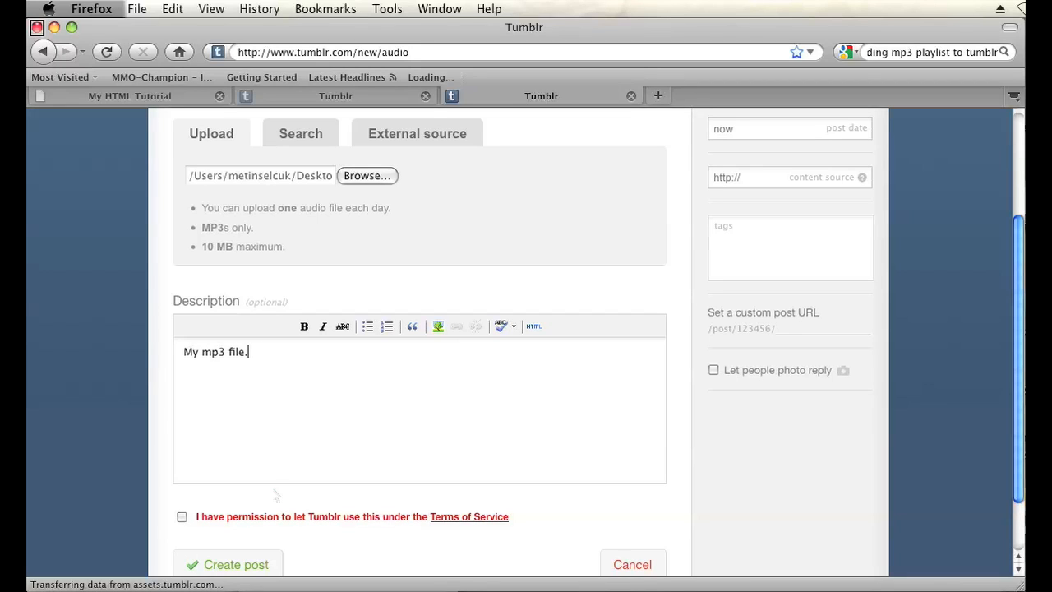
{"action": "scroll", "scroll_direction": "down", "scroll_amount": 3}
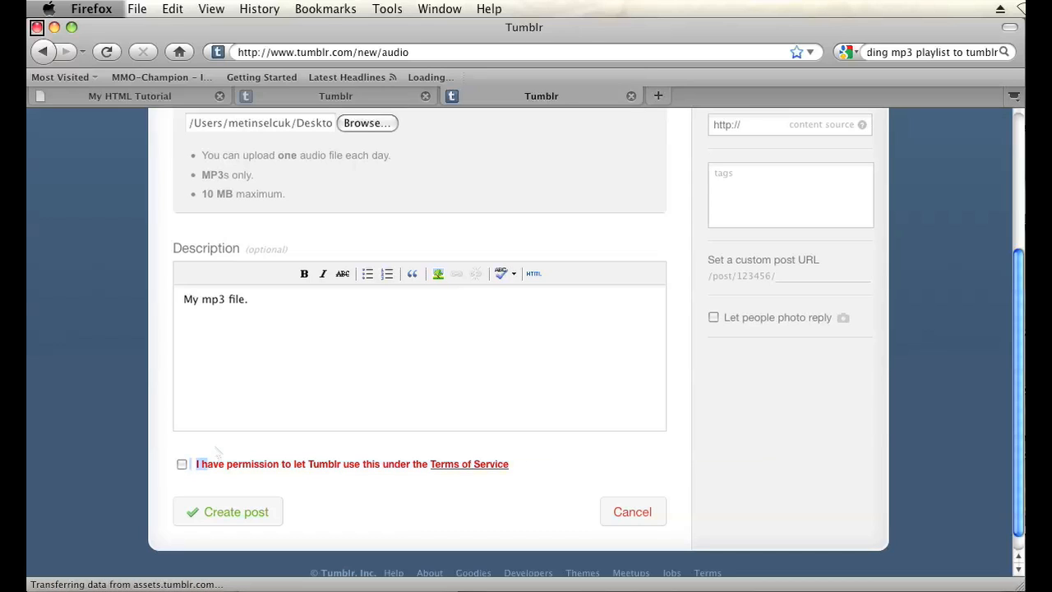
{"action": "left_click", "coordinate": [182, 464]}
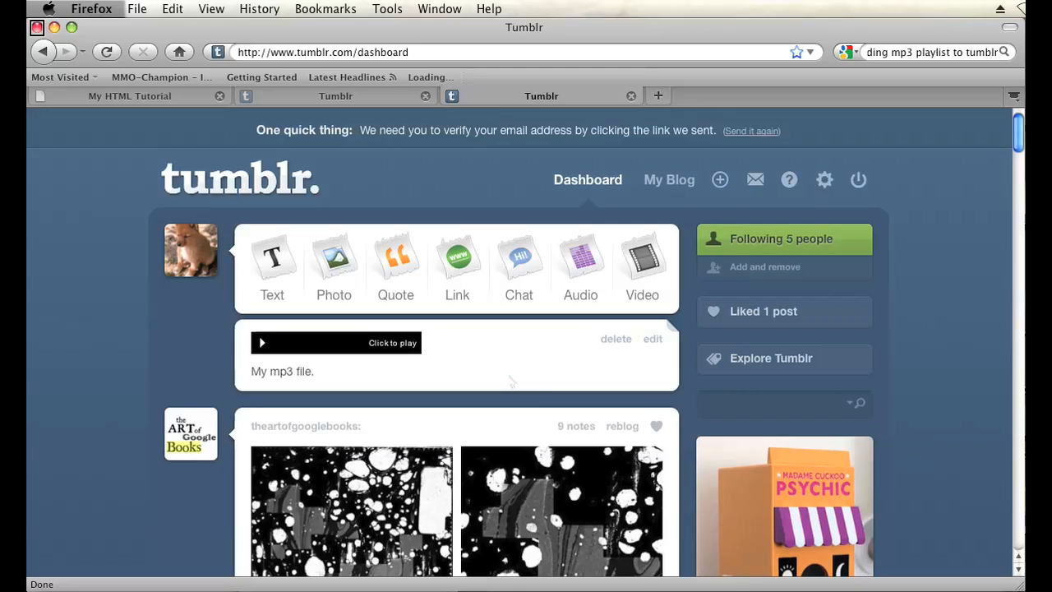
{"action": "mouse_move", "coordinate": [688, 208]}
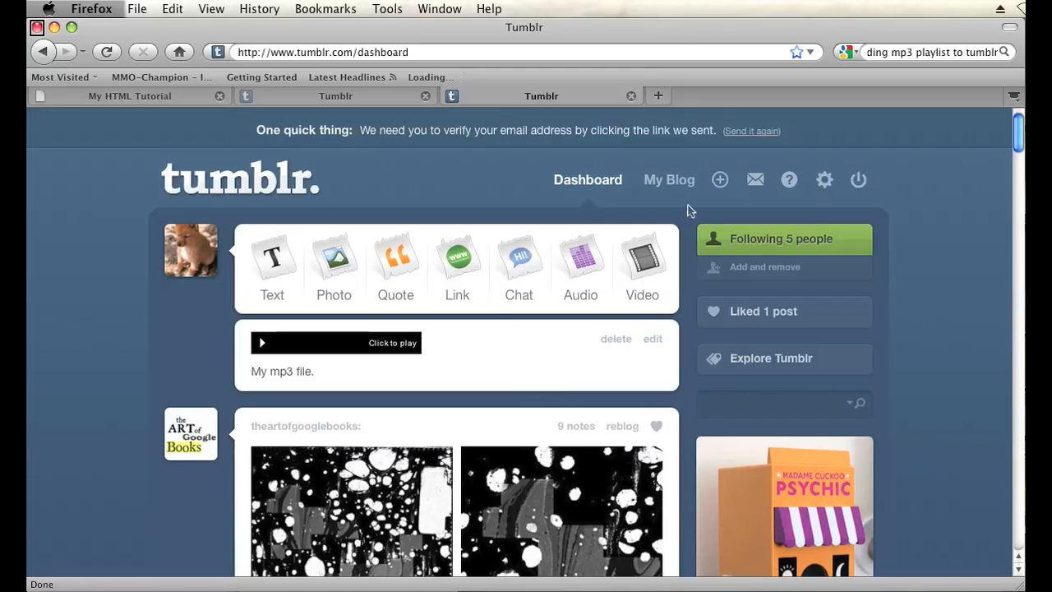
View the published 'My mp3 file.' audio post on the public blog.
{"action": "left_click", "coordinate": [669, 180]}
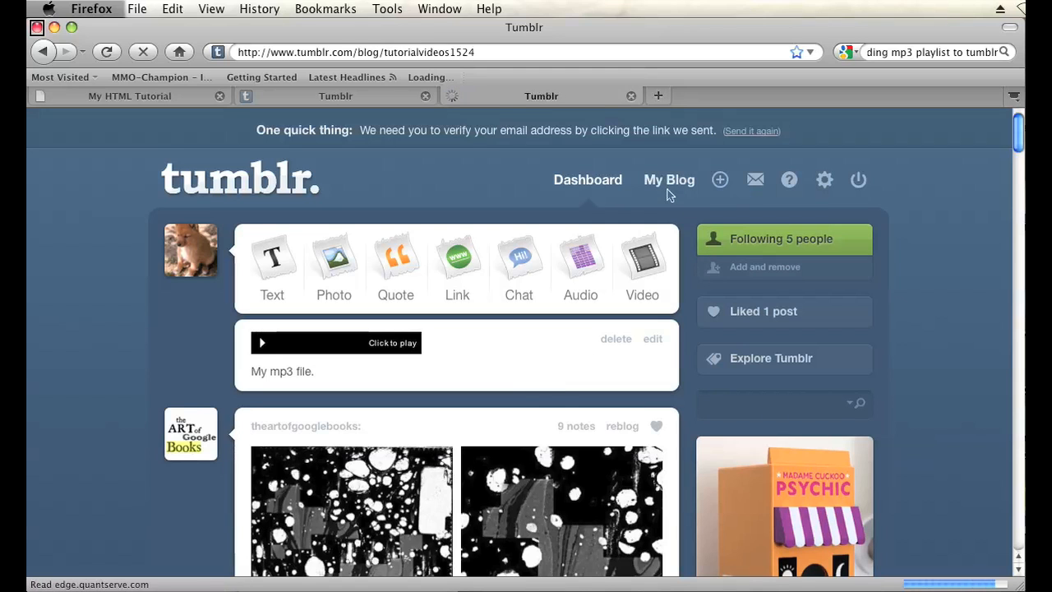
{"action": "left_click", "coordinate": [669, 179]}
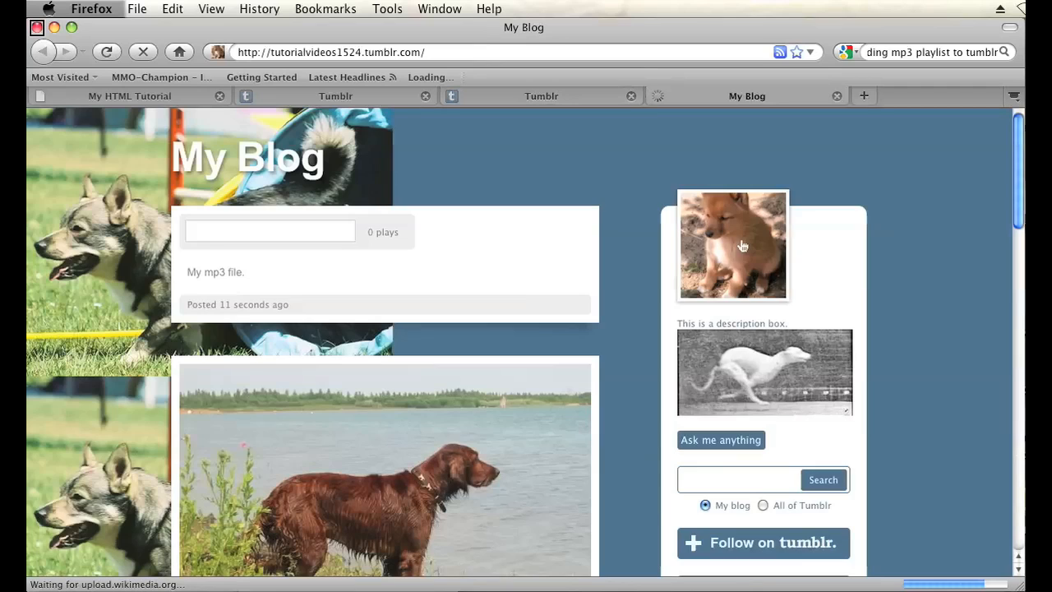